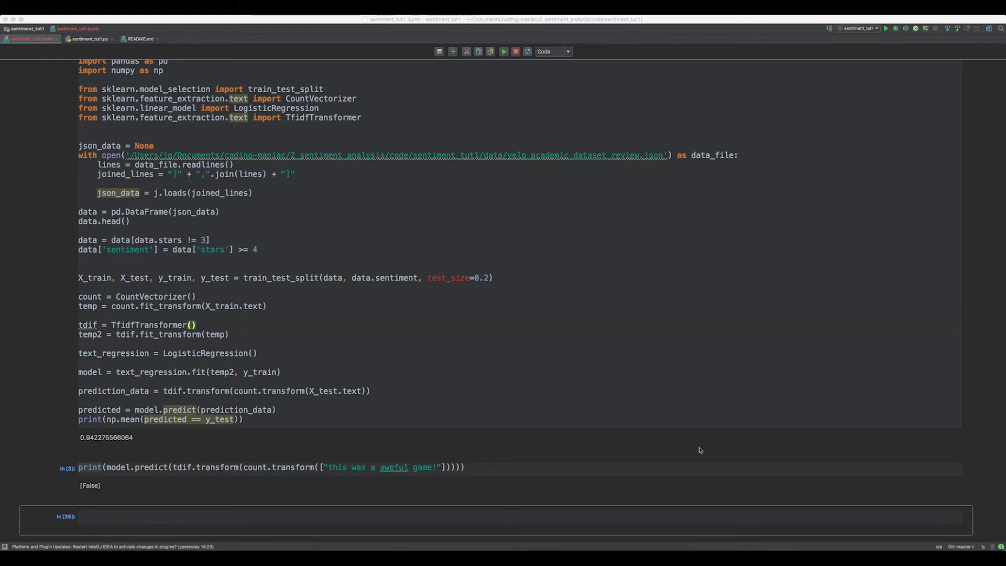
mouse_move(381, 499)
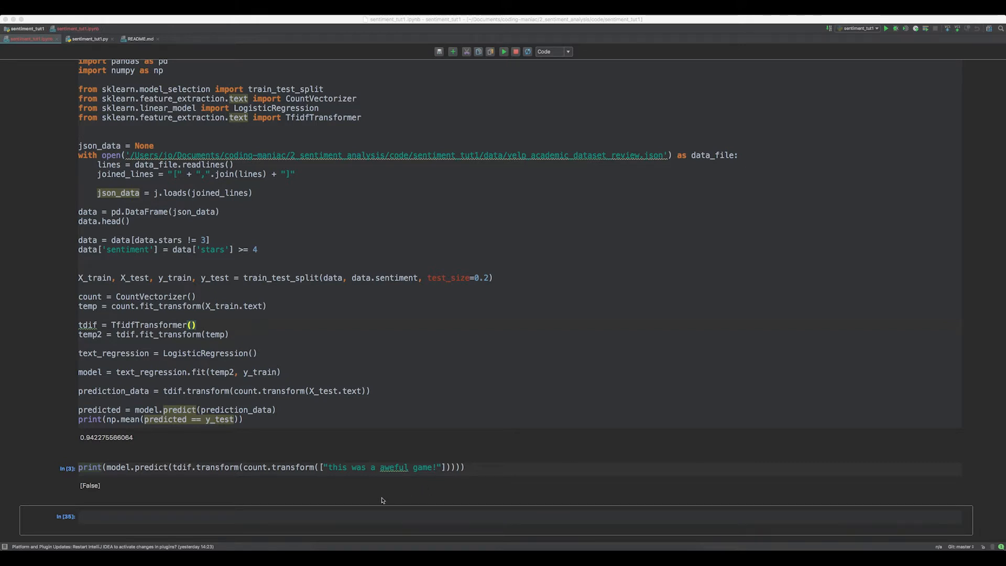
Add a print of the total number of observations, len(y_test.values), to the notebook cell.
text(print("Total number of observations: " + str(len(y_test.values))))
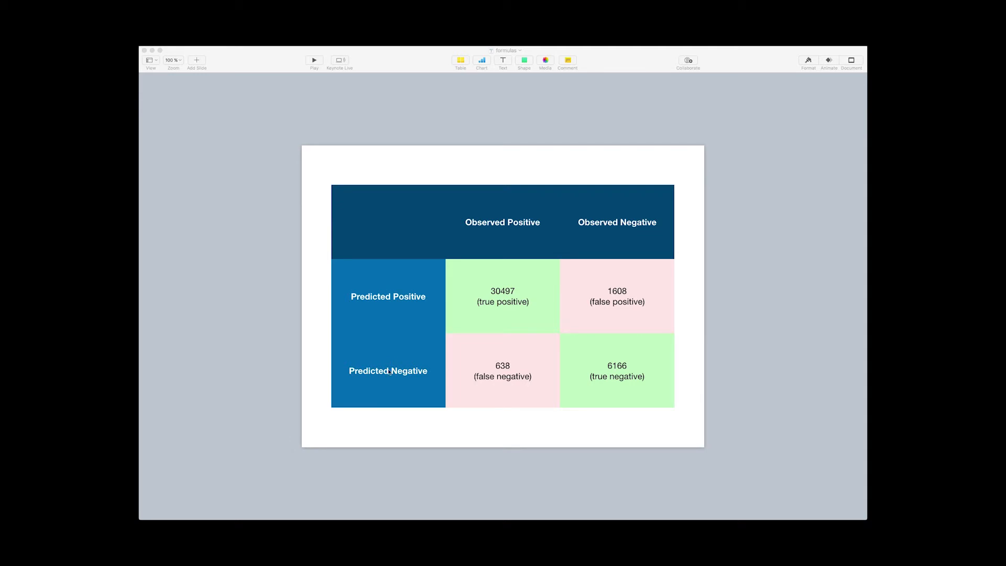
mouse_move(408, 343)
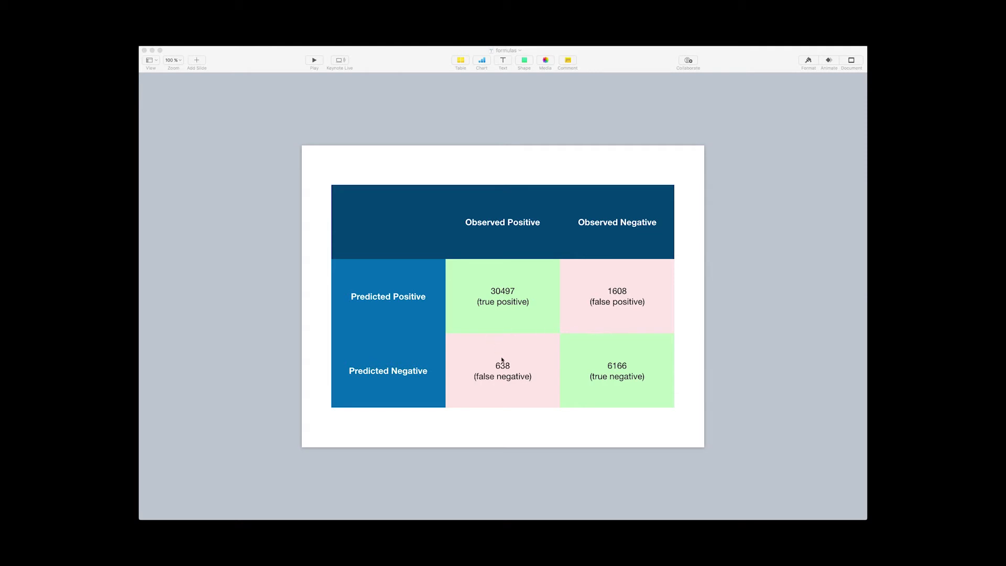
mouse_move(504, 307)
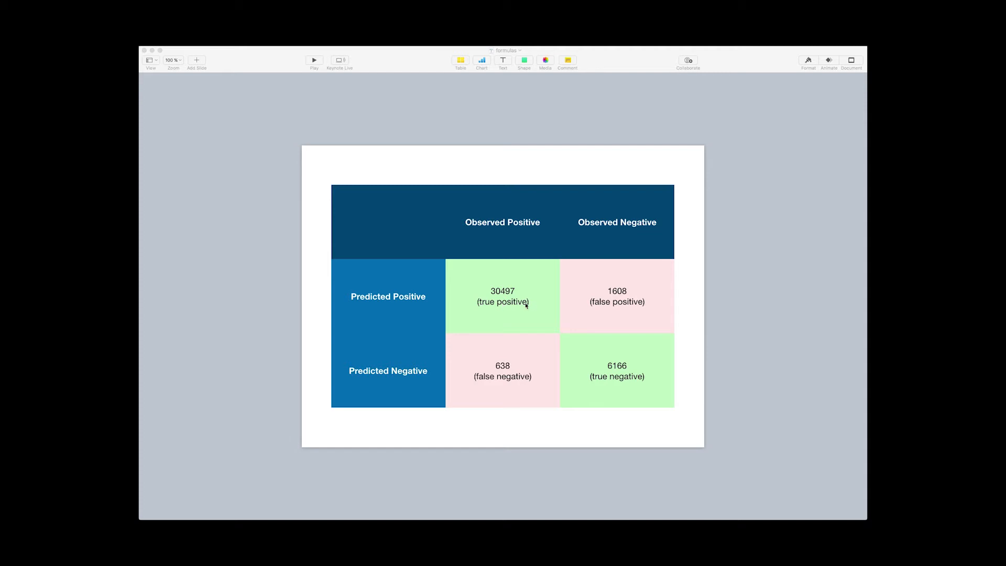
mouse_move(614, 304)
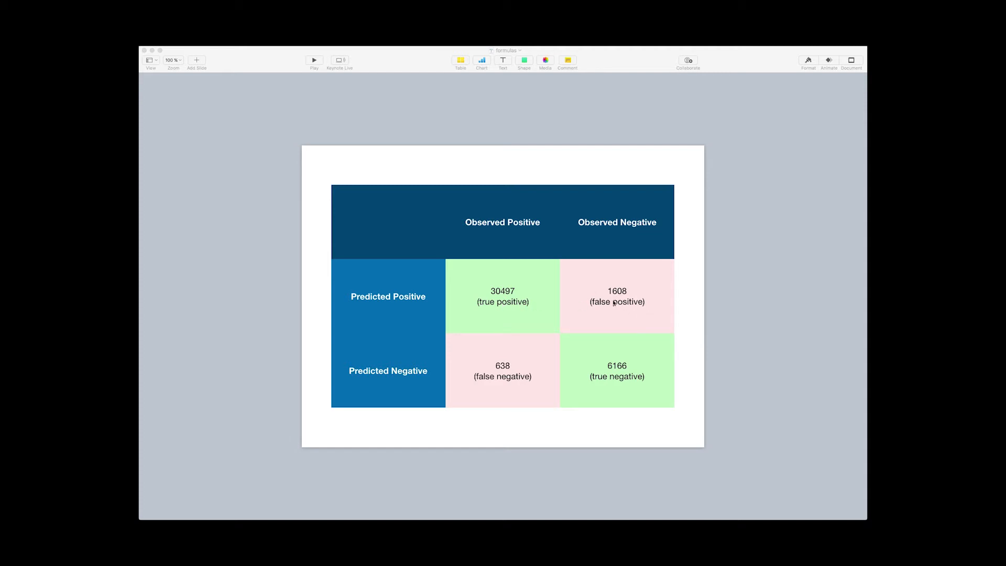
mouse_move(610, 298)
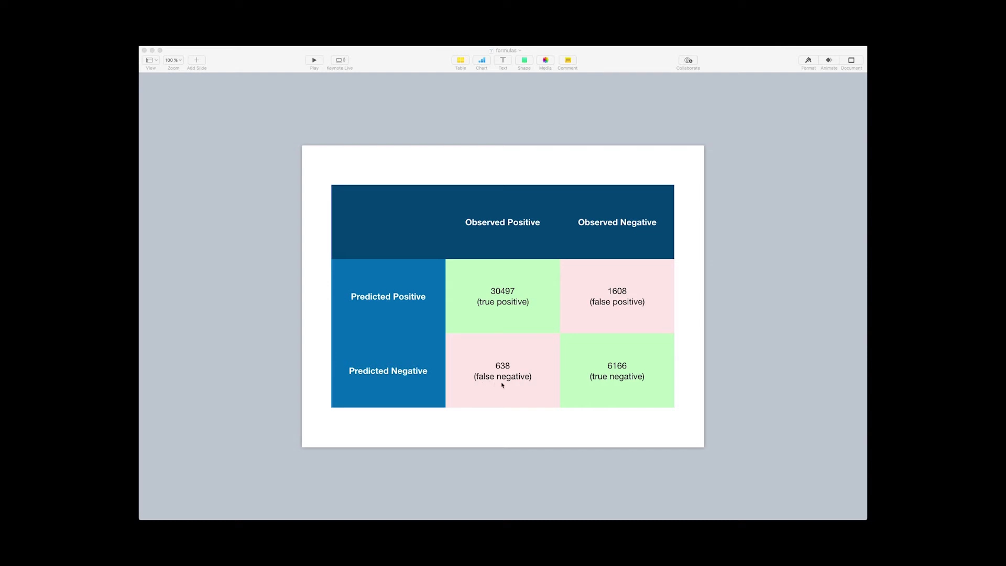
mouse_move(605, 379)
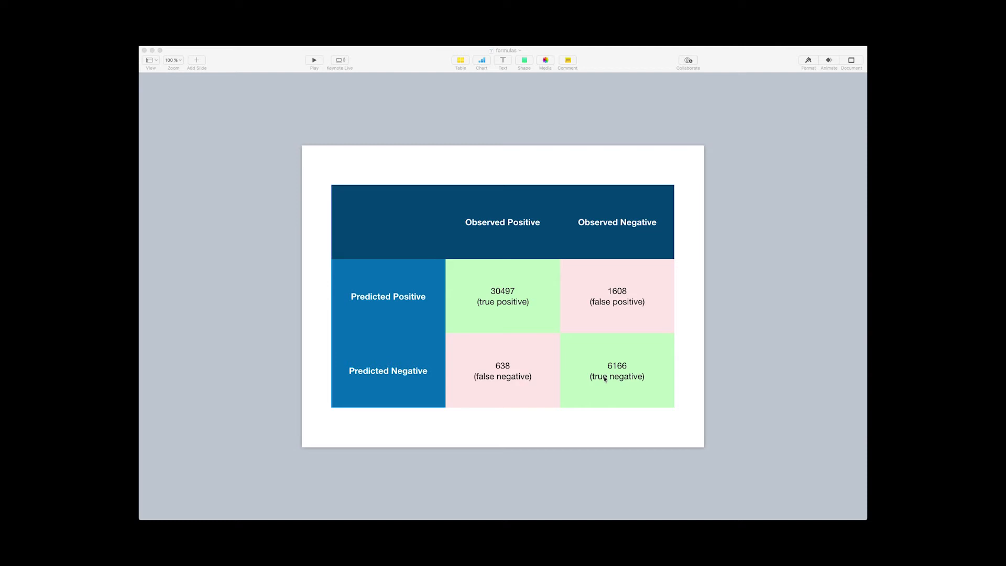
mouse_move(432, 455)
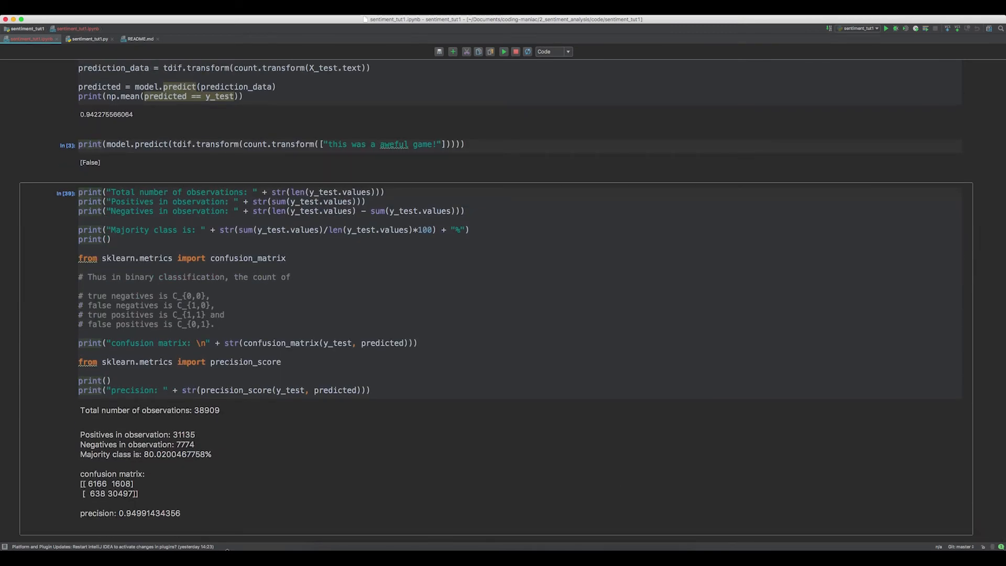
mouse_move(120, 521)
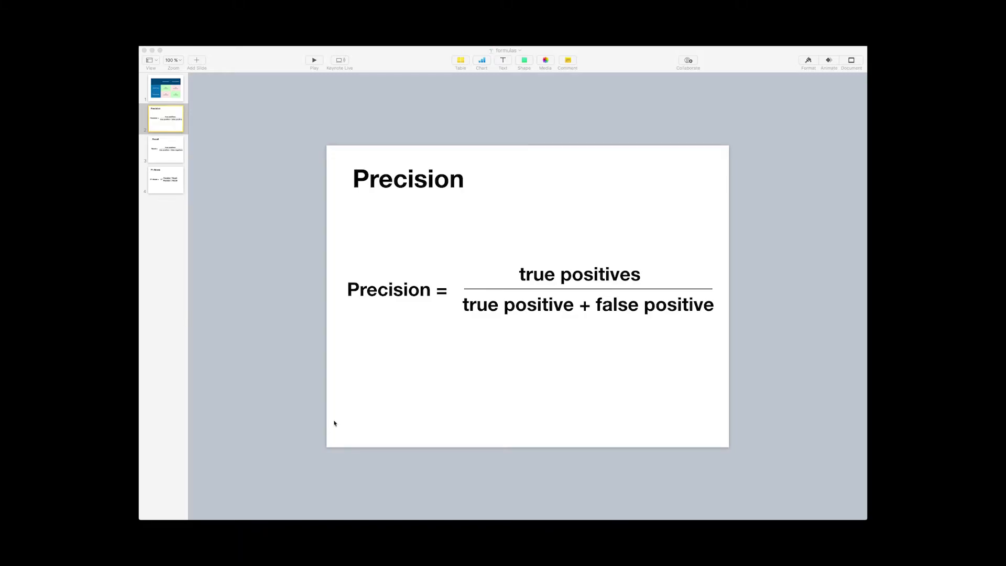
mouse_move(580, 274)
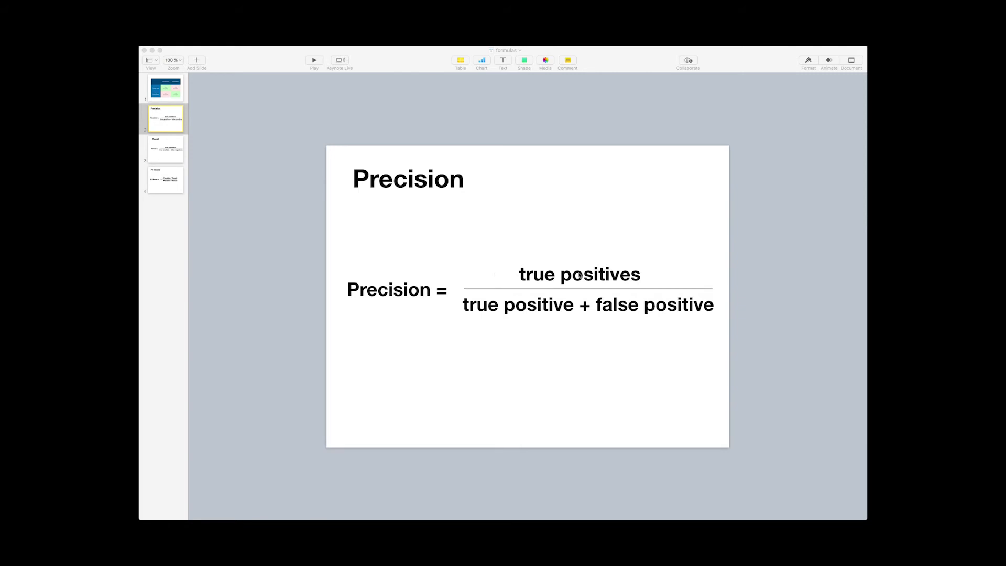
mouse_move(472, 312)
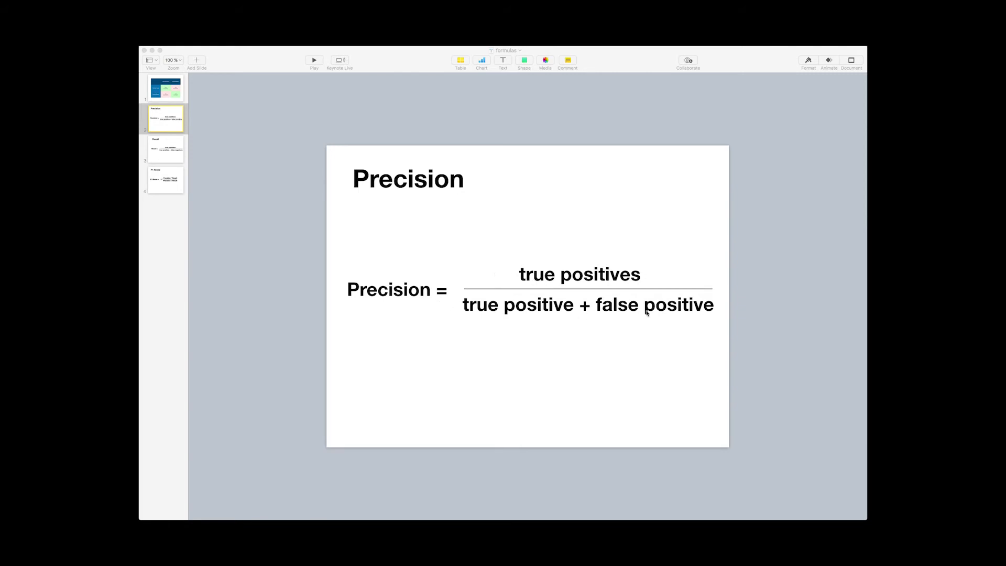
mouse_move(565, 291)
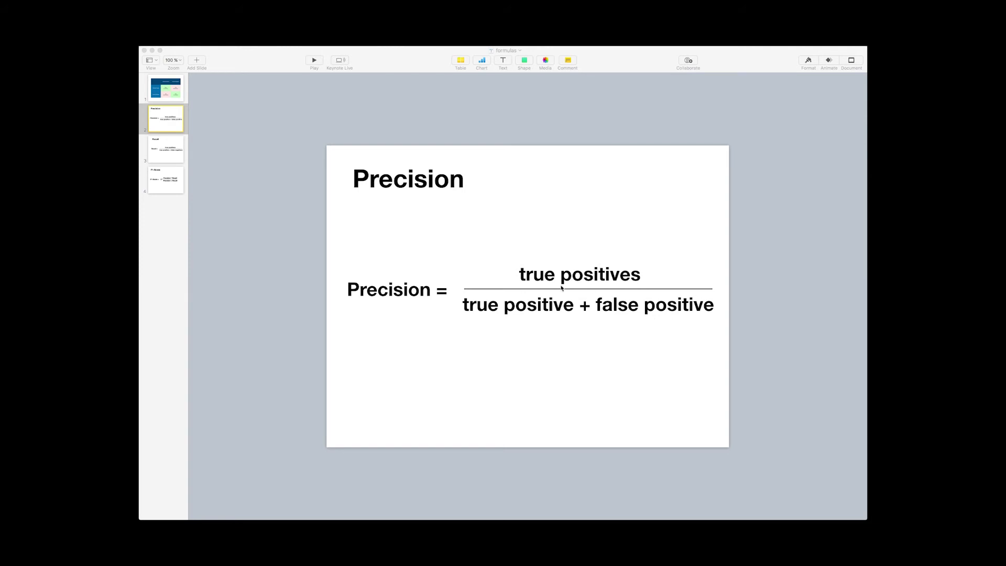
mouse_move(560, 293)
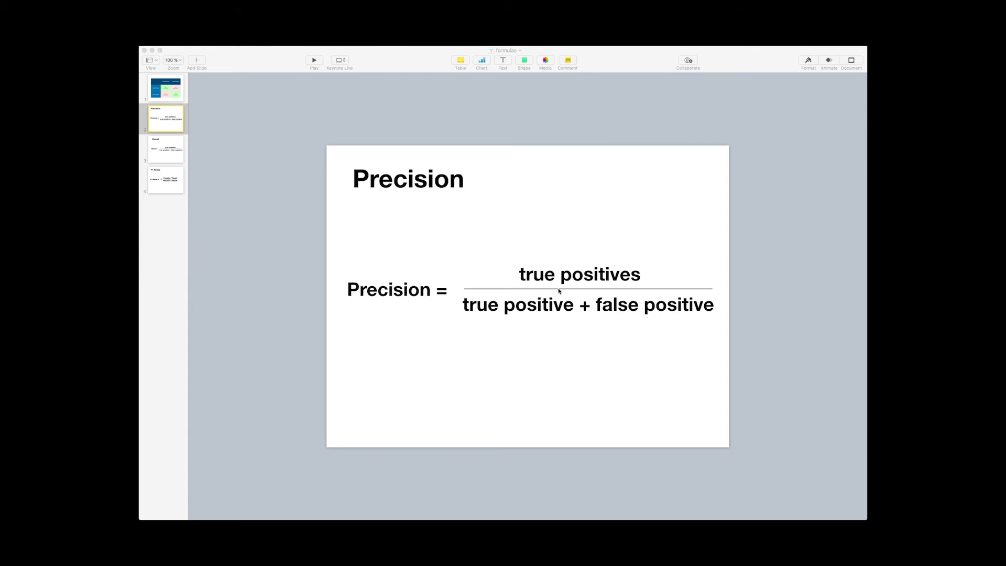
click(165, 87)
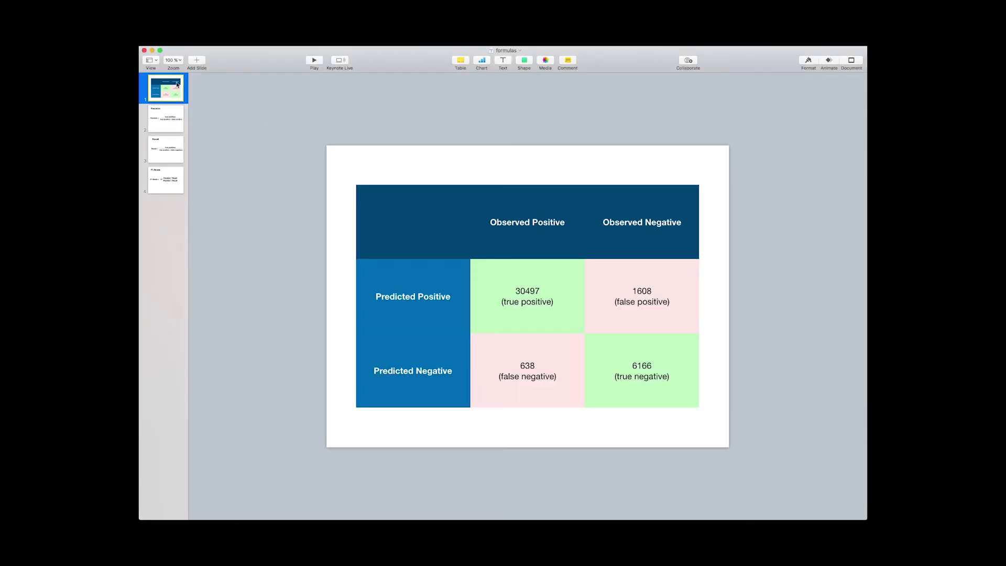
mouse_move(171, 110)
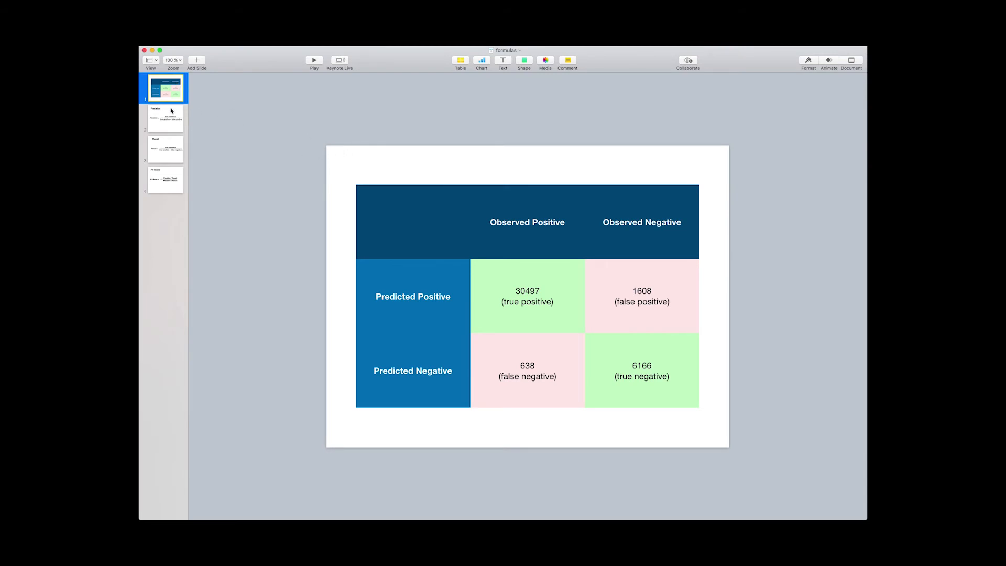
click(166, 118)
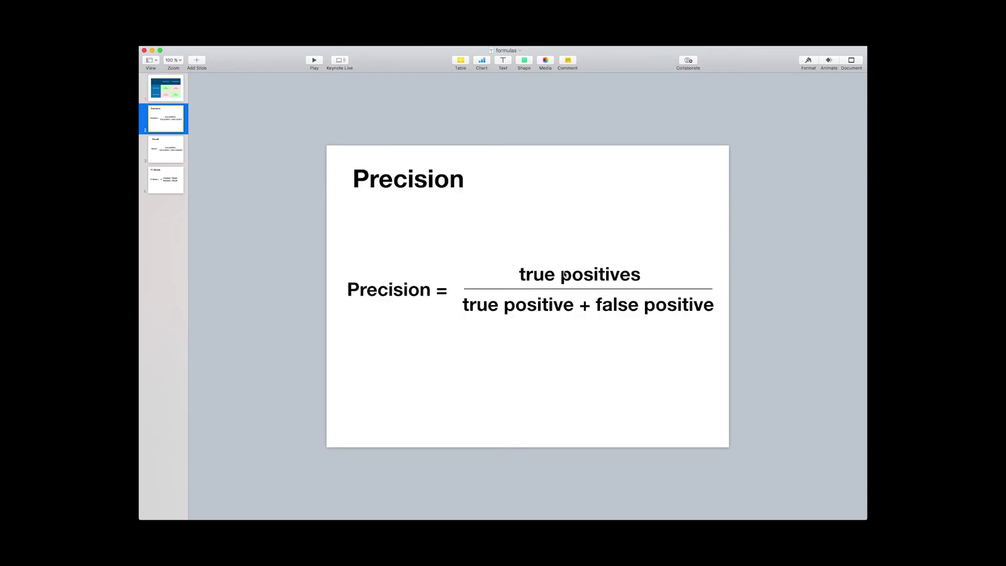
click(165, 88)
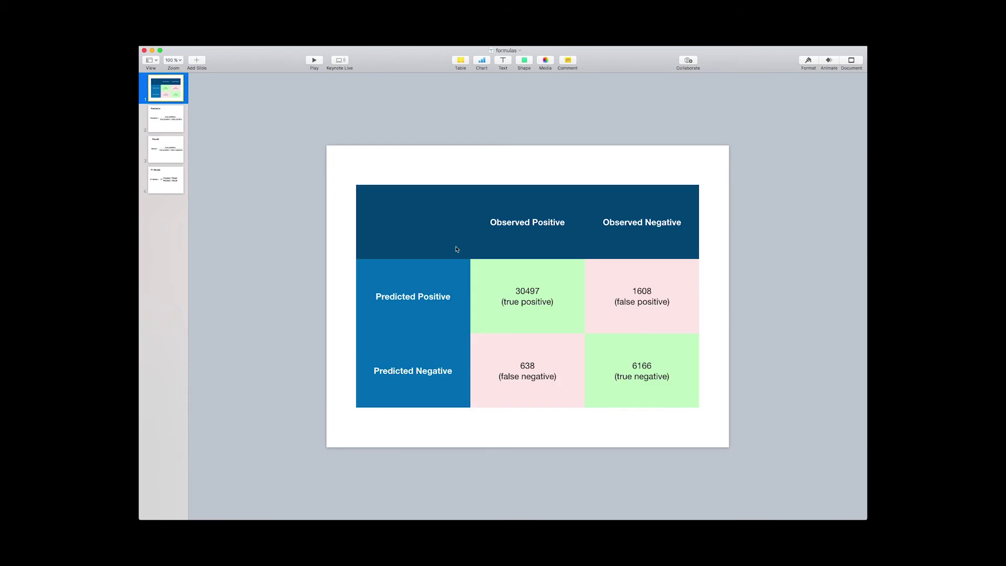
mouse_move(505, 279)
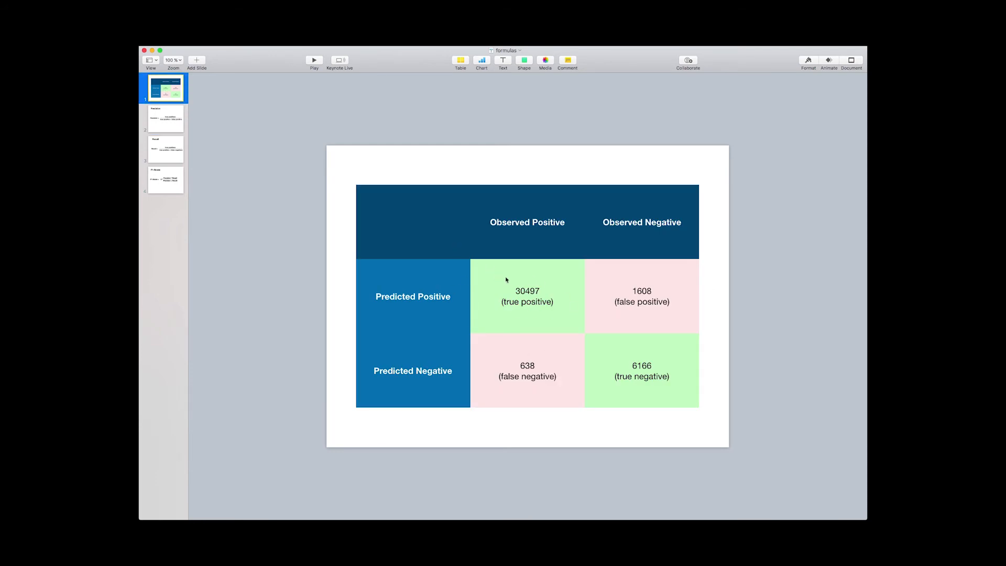
mouse_move(524, 272)
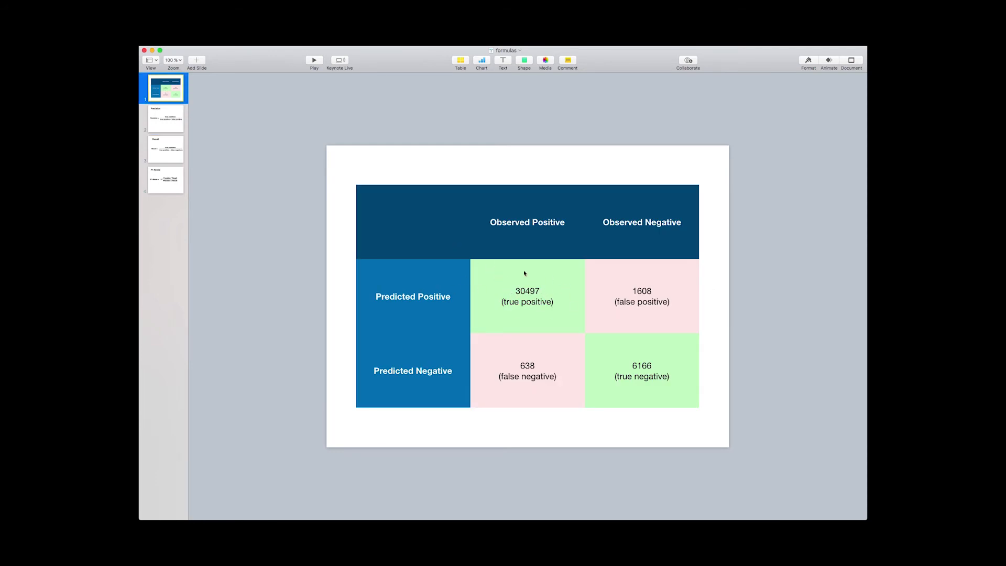
mouse_move(666, 314)
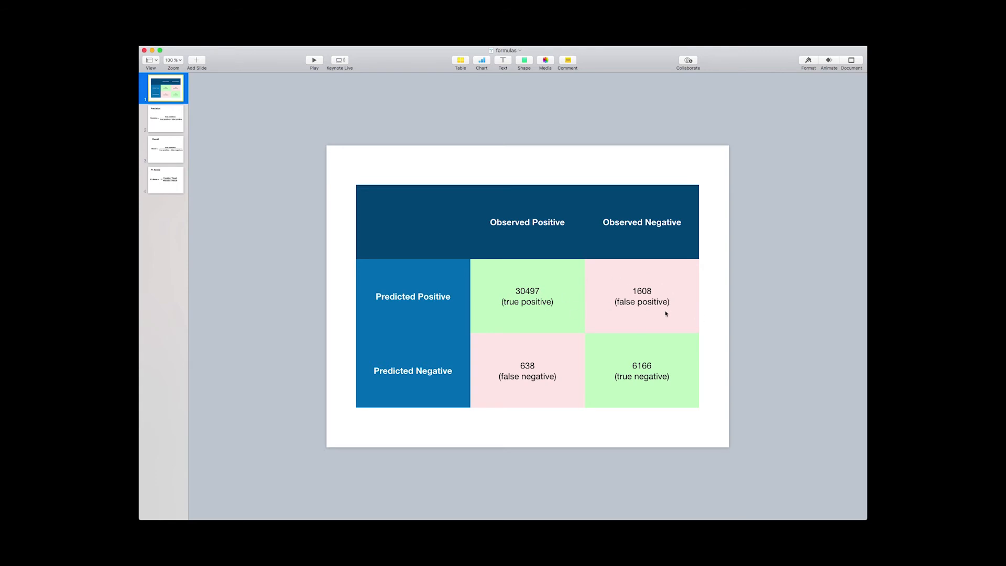
mouse_move(654, 324)
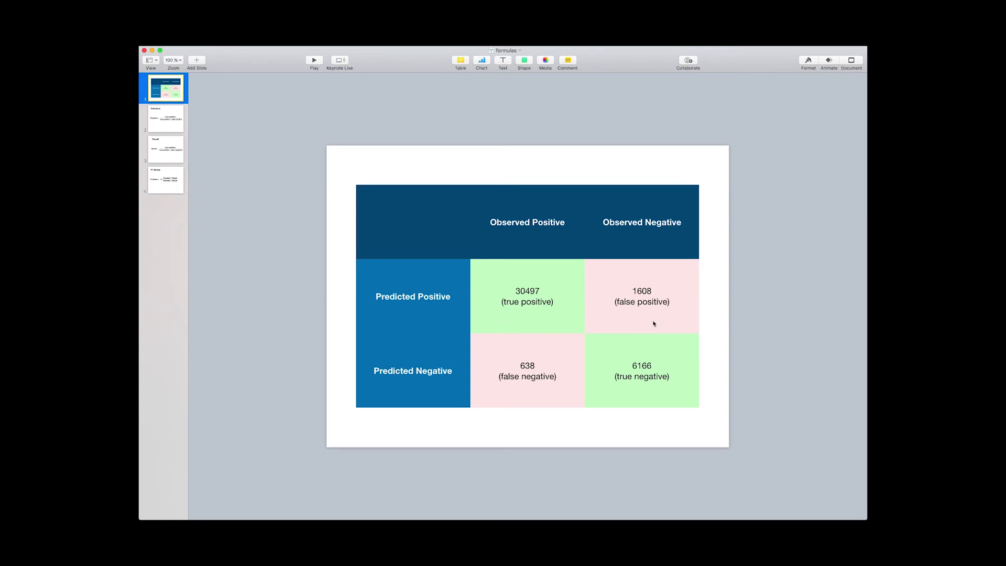
mouse_move(610, 324)
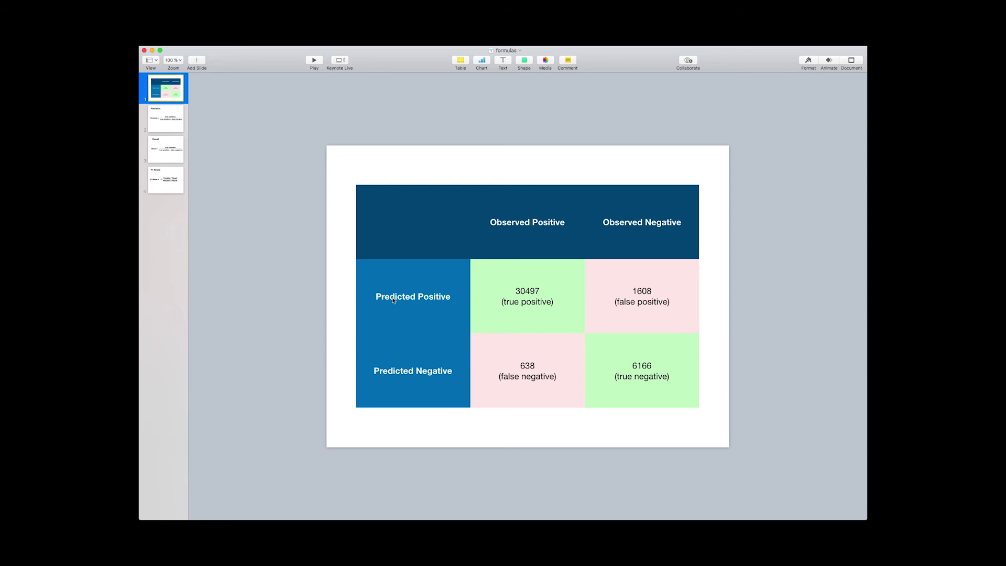
mouse_move(754, 333)
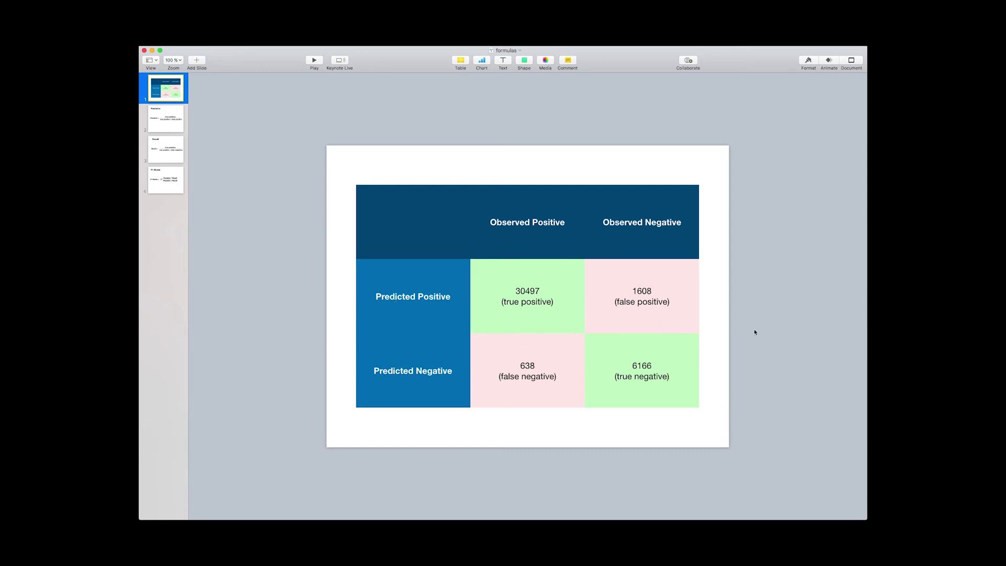
mouse_move(378, 295)
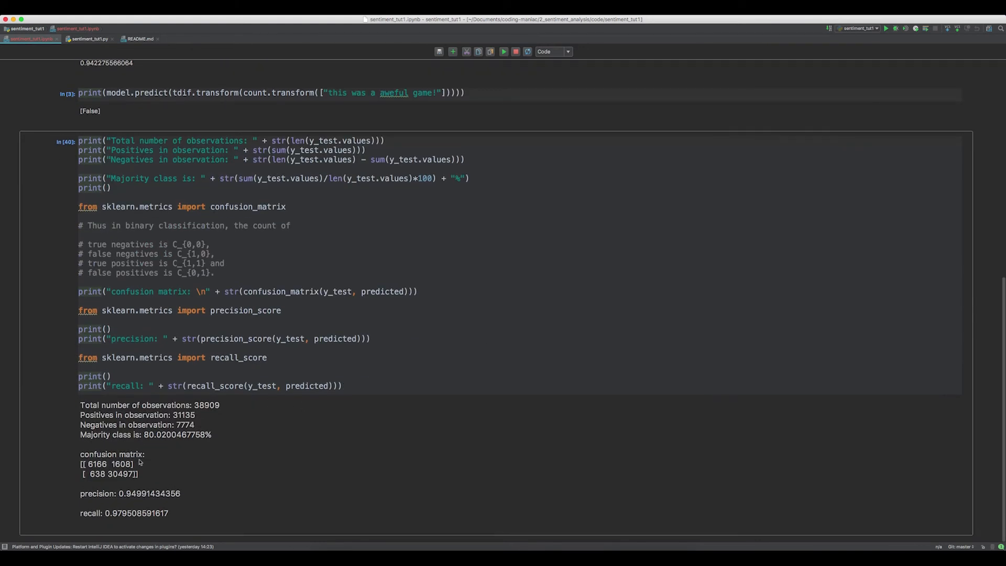
mouse_move(143, 522)
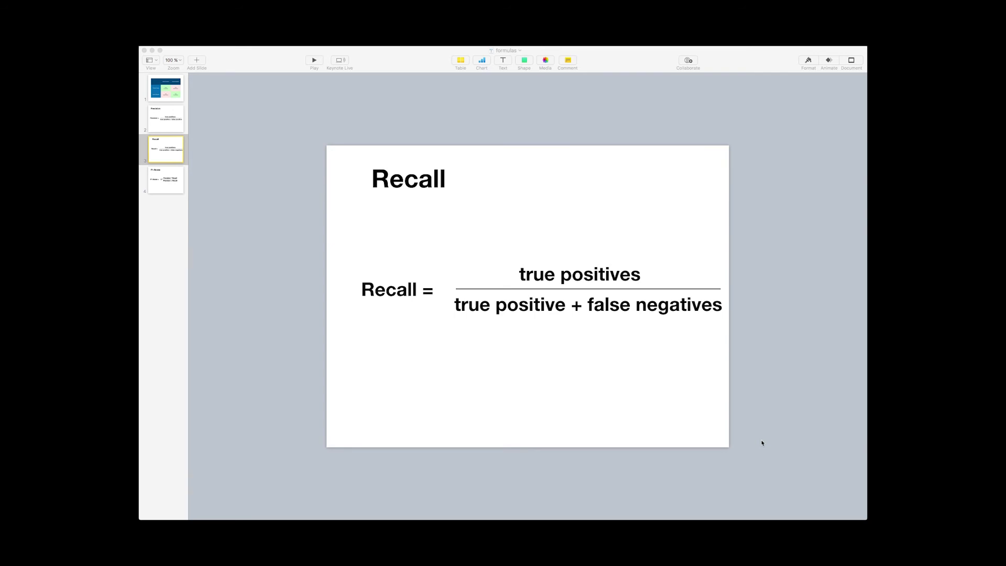
mouse_move(750, 434)
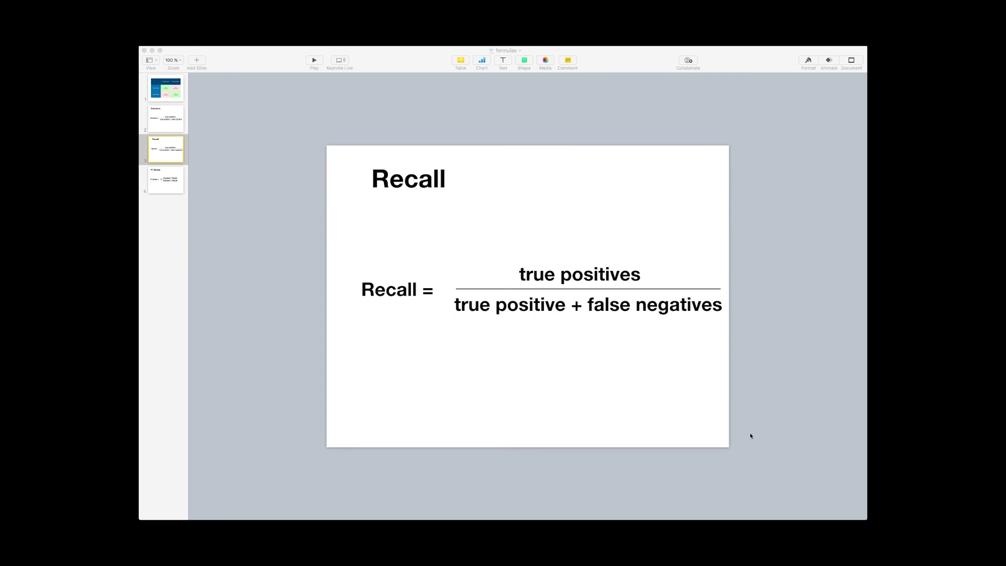
mouse_move(662, 259)
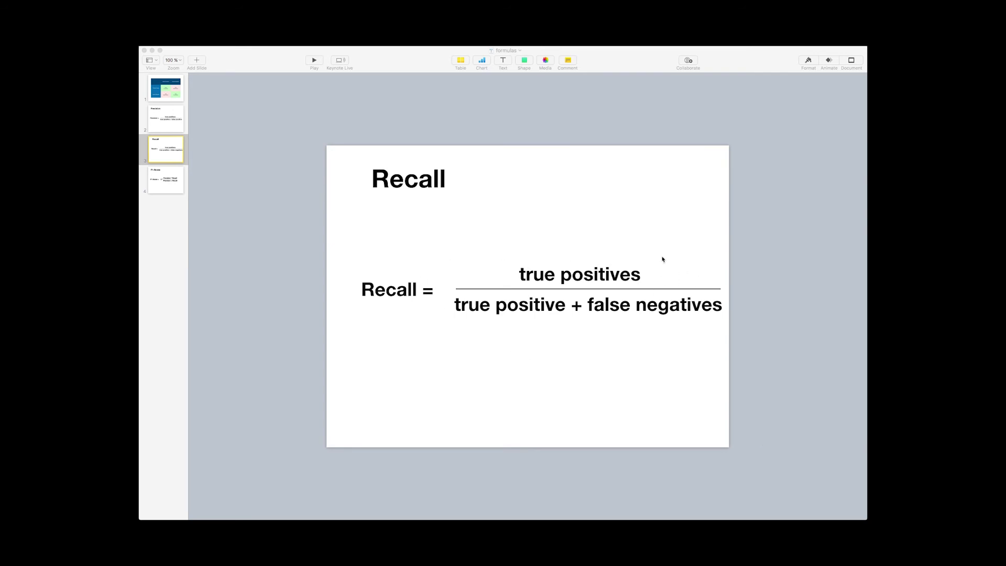
mouse_move(558, 329)
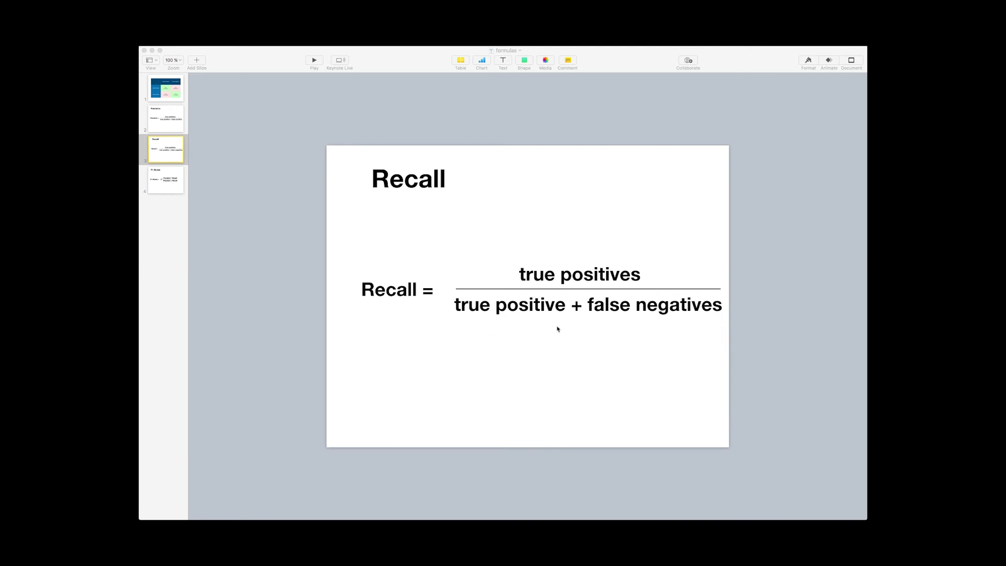
mouse_move(691, 335)
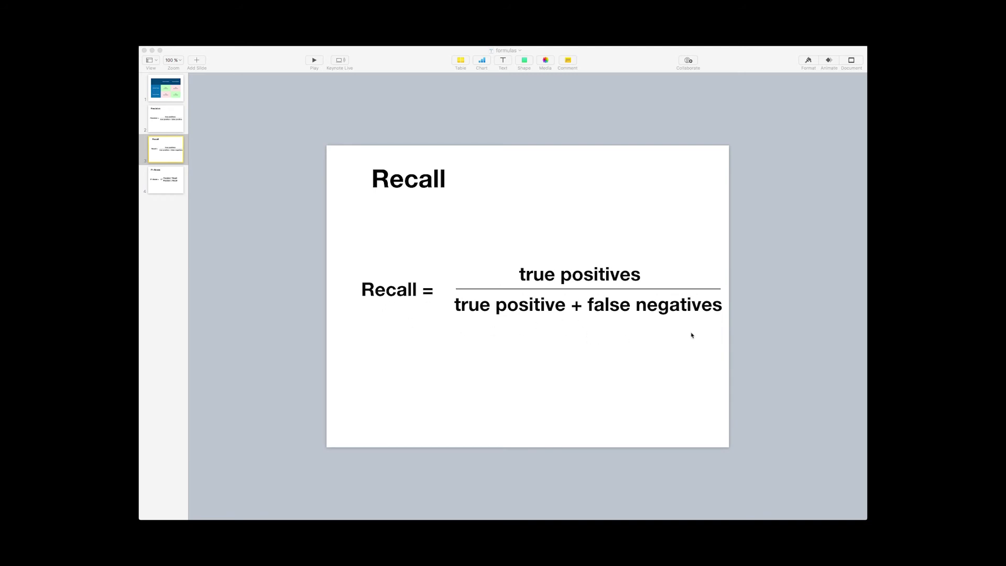
mouse_move(540, 289)
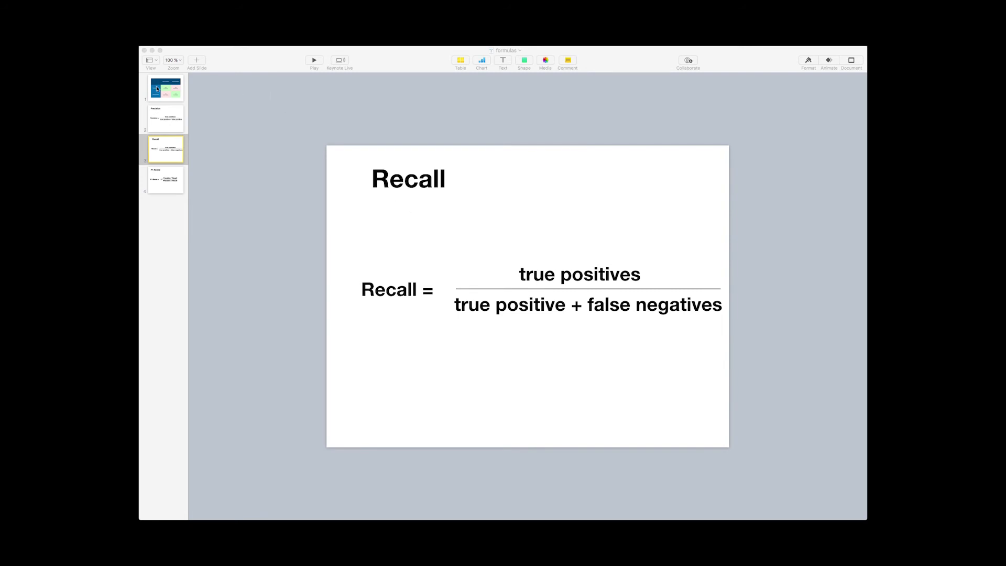
Show the confusion-matrix slide with 30497 true positives and 638 false negatives.
click(165, 86)
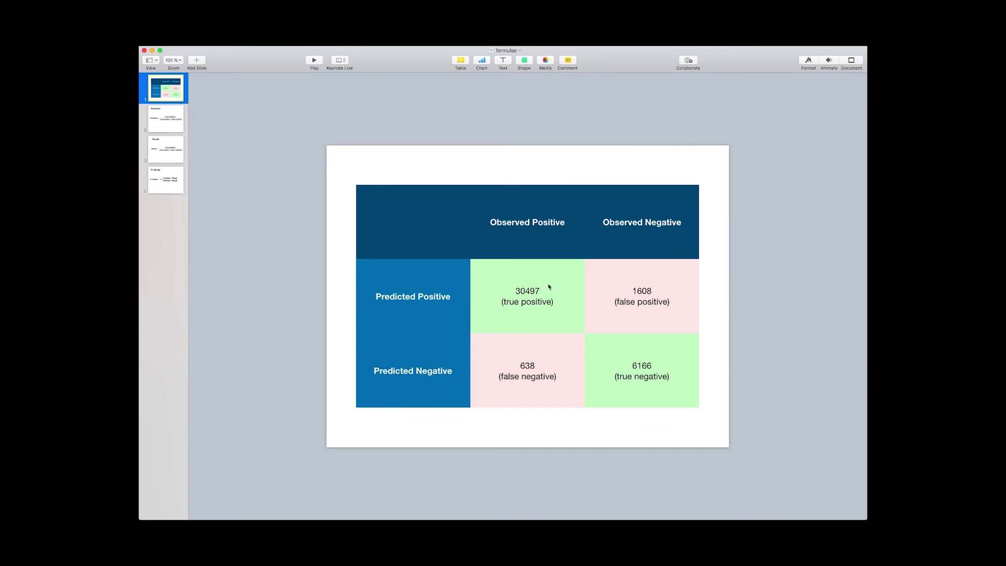
mouse_move(539, 318)
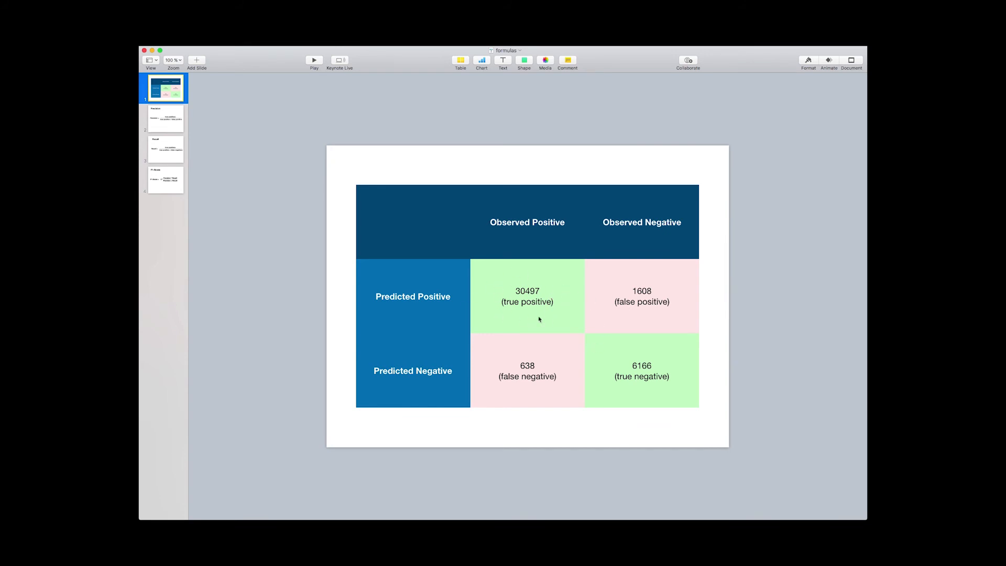
mouse_move(492, 302)
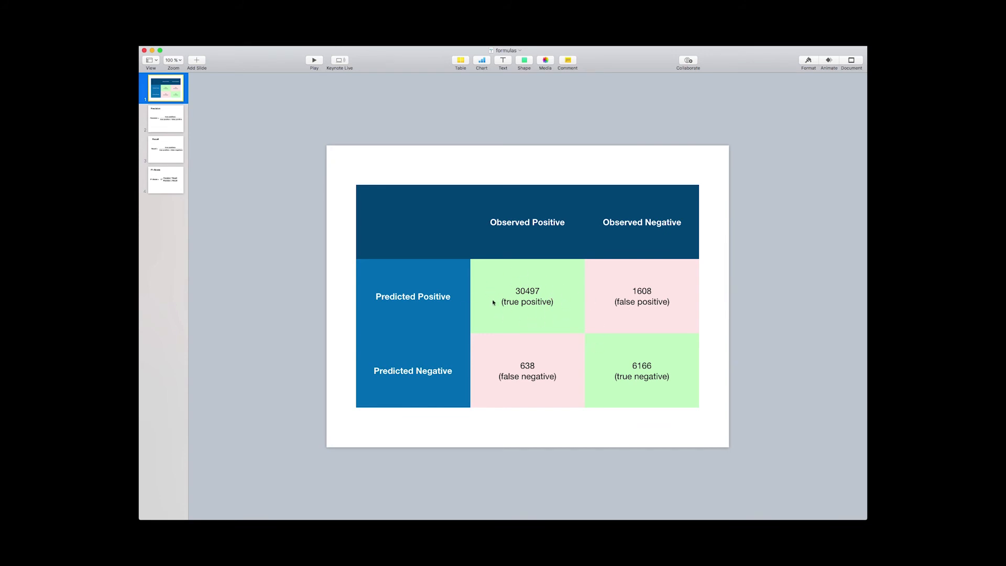
mouse_move(542, 365)
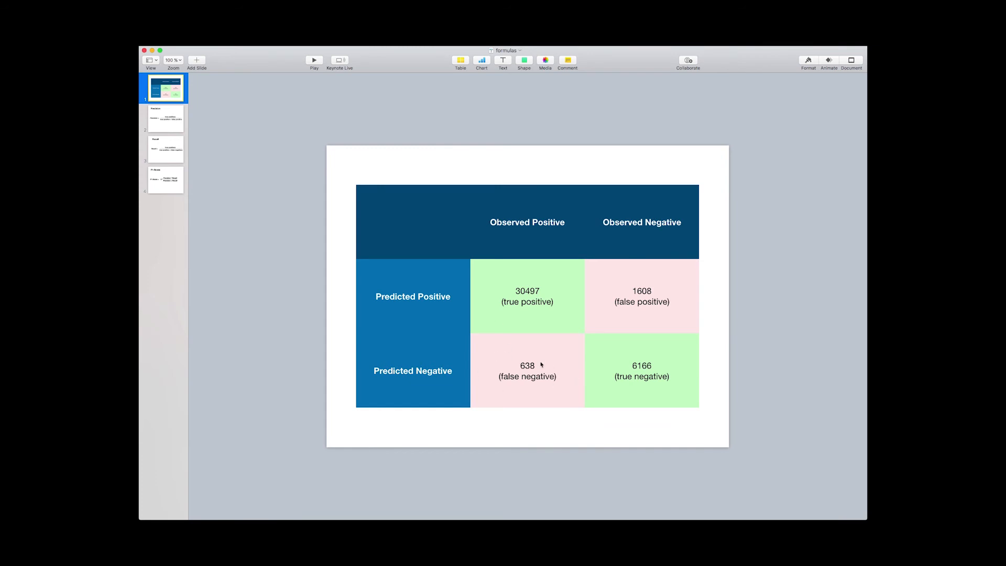
mouse_move(530, 412)
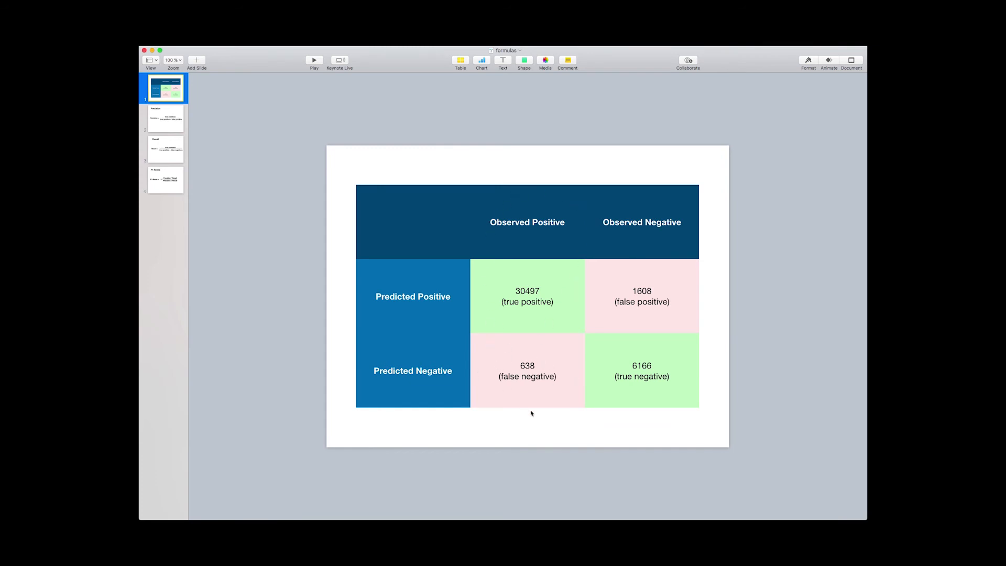
mouse_move(471, 271)
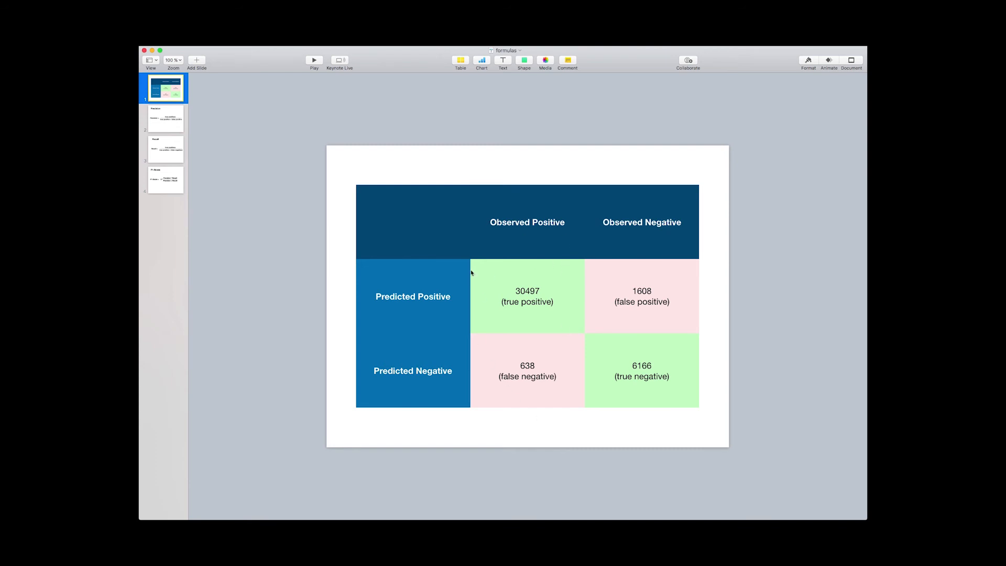